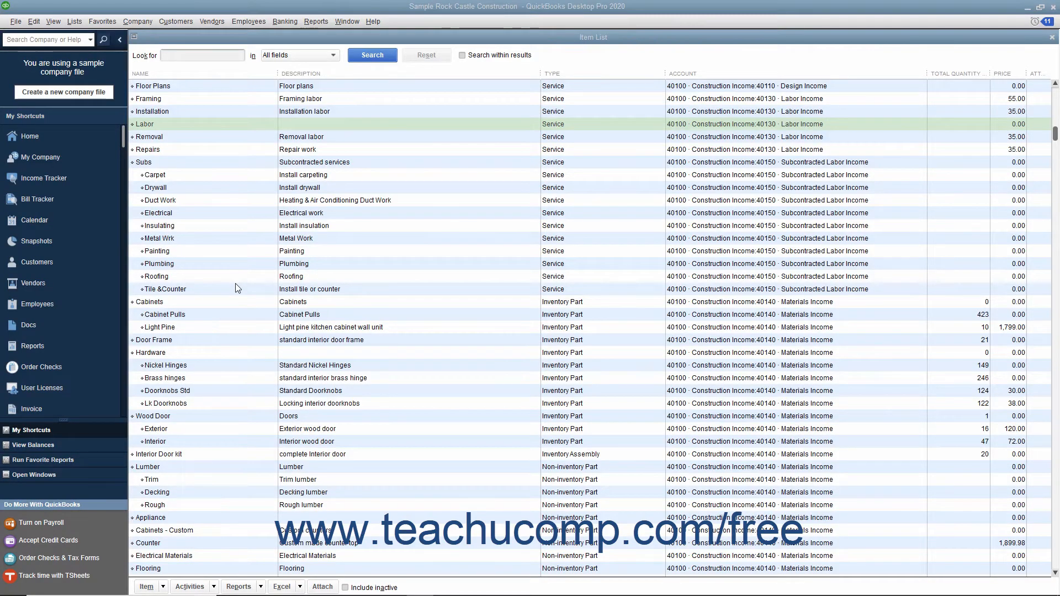
{"action": "mouse_move", "coordinate": [591, 109]}
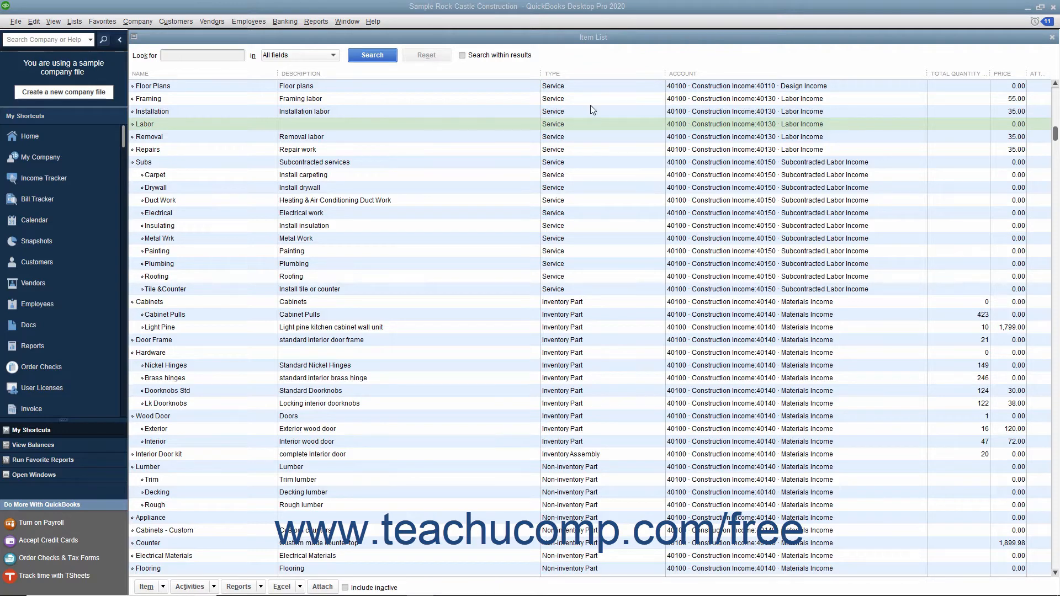
{"action": "mouse_move", "coordinate": [587, 146]}
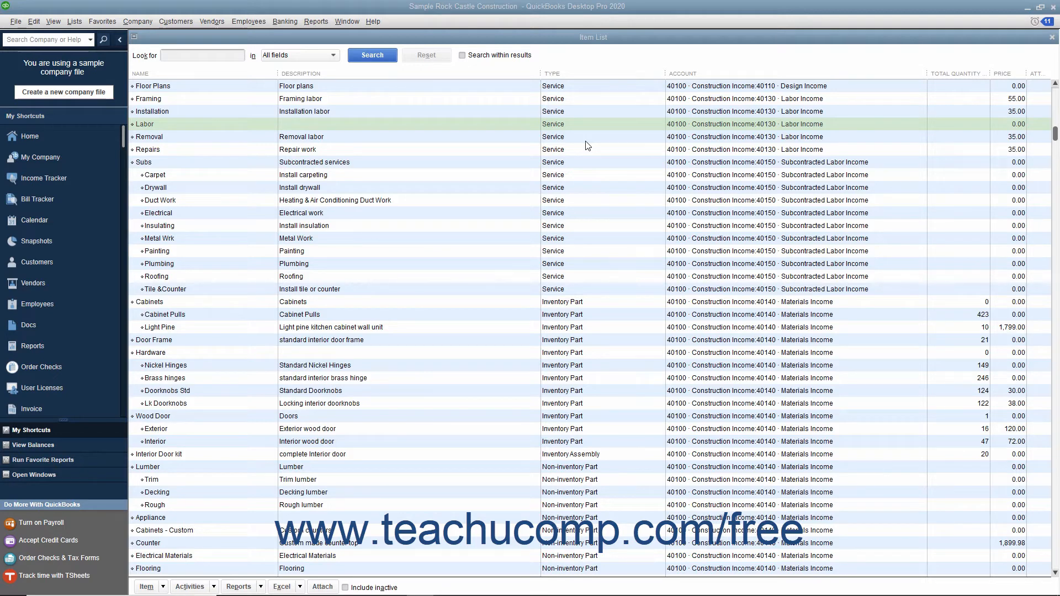
{"action": "mouse_move", "coordinate": [411, 317]}
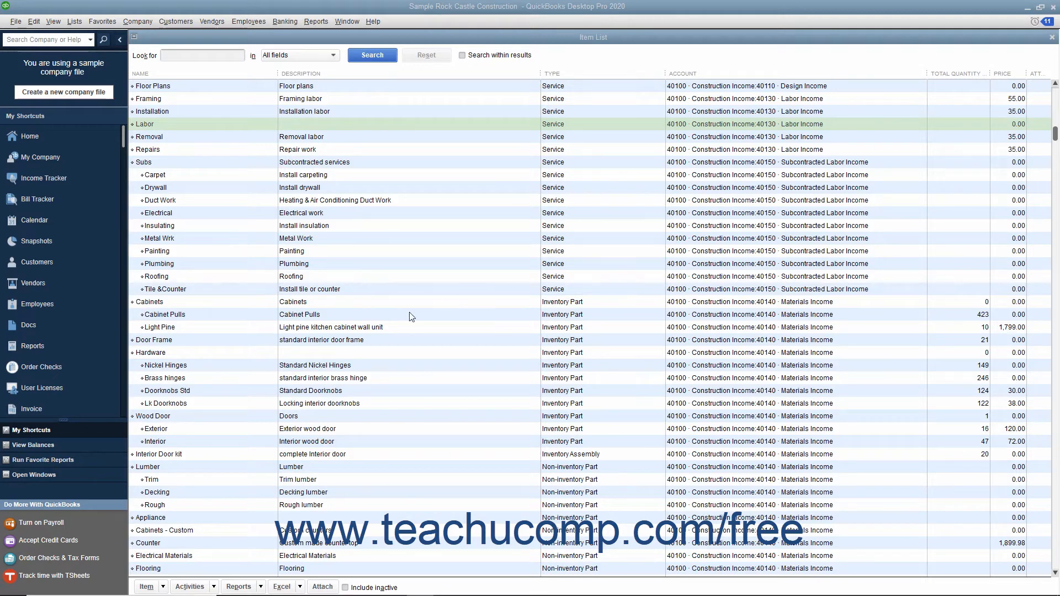
Begin a new item from the Item List with Service as its type.
{"action": "left_click", "coordinate": [147, 586]}
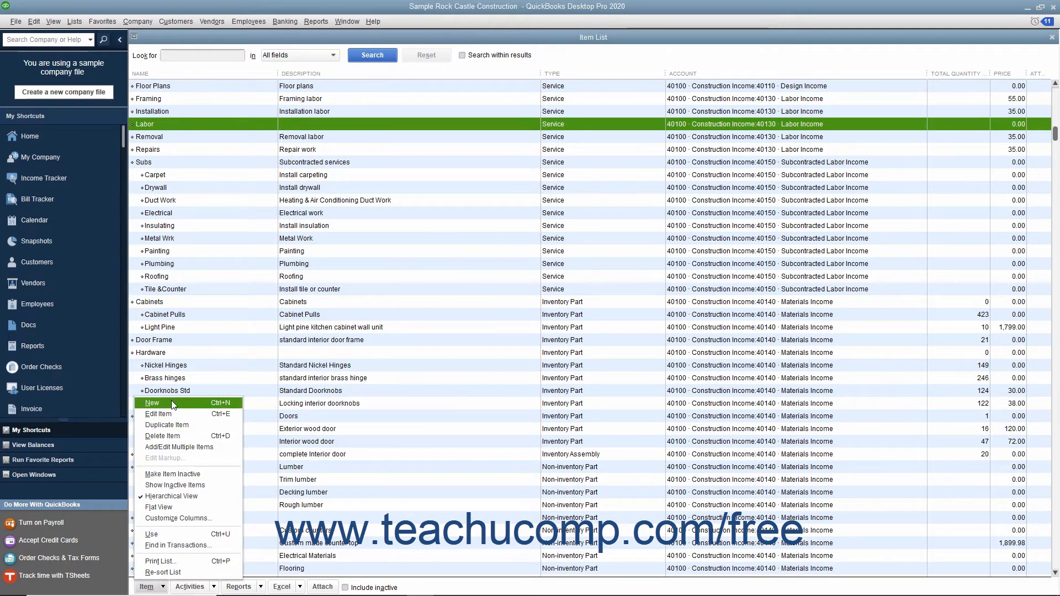
{"action": "left_click", "coordinate": [152, 402]}
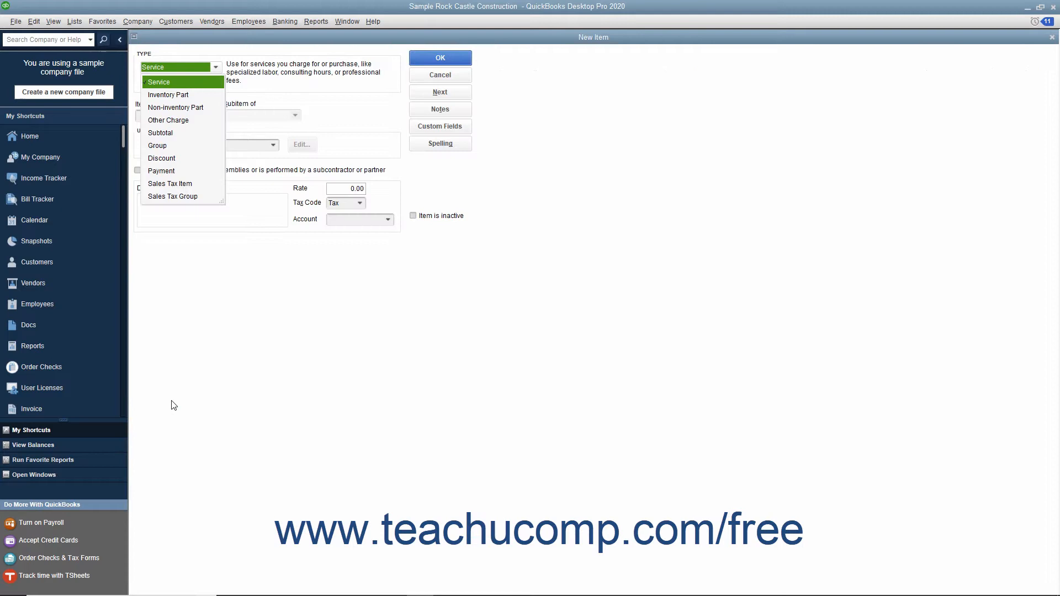
{"action": "mouse_move", "coordinate": [184, 88]}
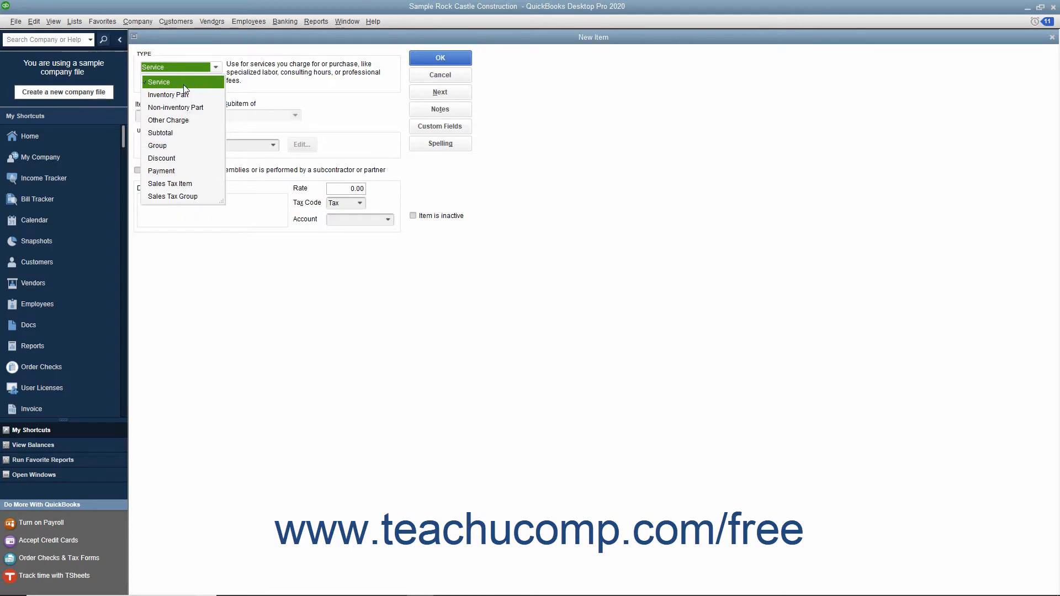
{"action": "left_click", "coordinate": [157, 81]}
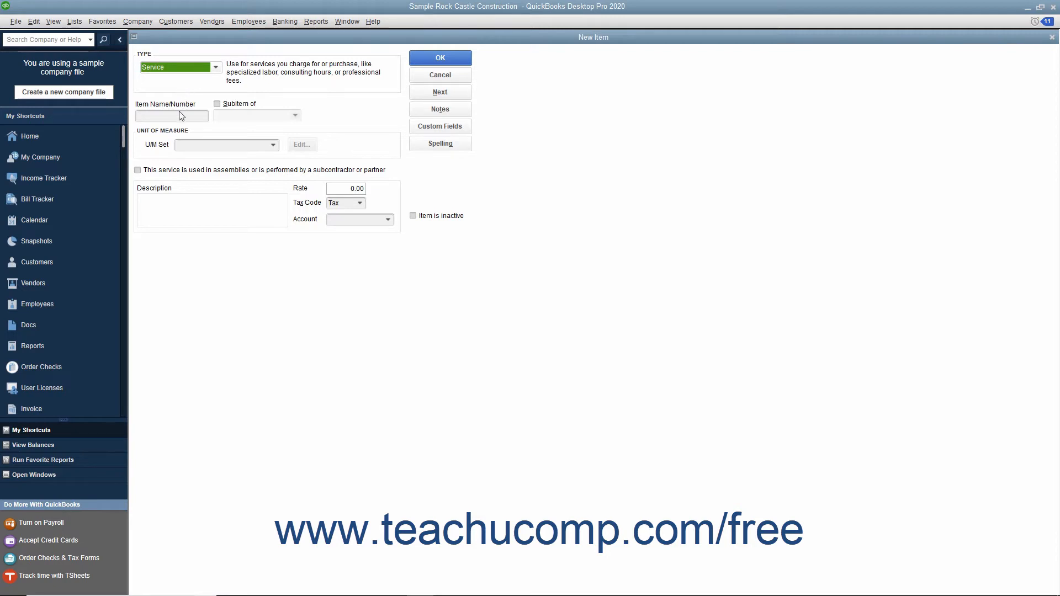
Enter 'Landscaping Design' as the Item Name/Number.
{"action": "left_click", "coordinate": [172, 116]}
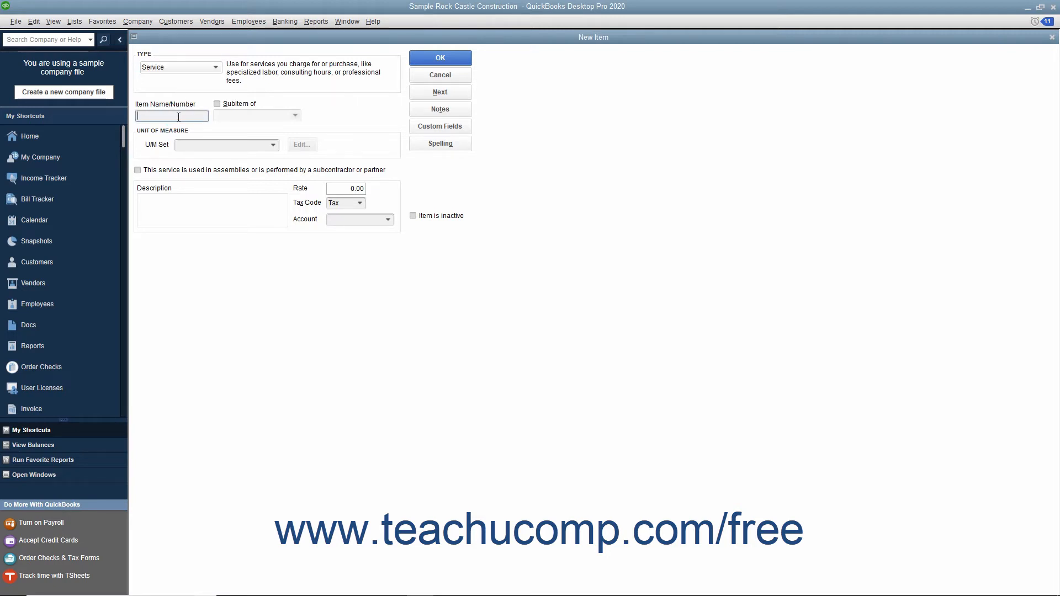
{"action": "type", "text": "Landscaping Design"}
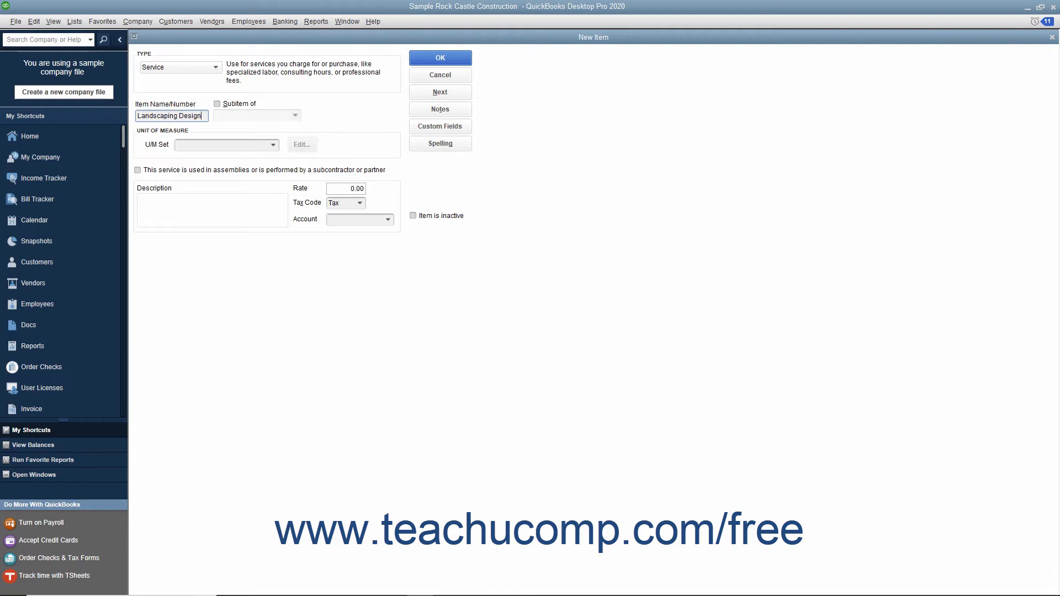
{"action": "mouse_move", "coordinate": [218, 106]}
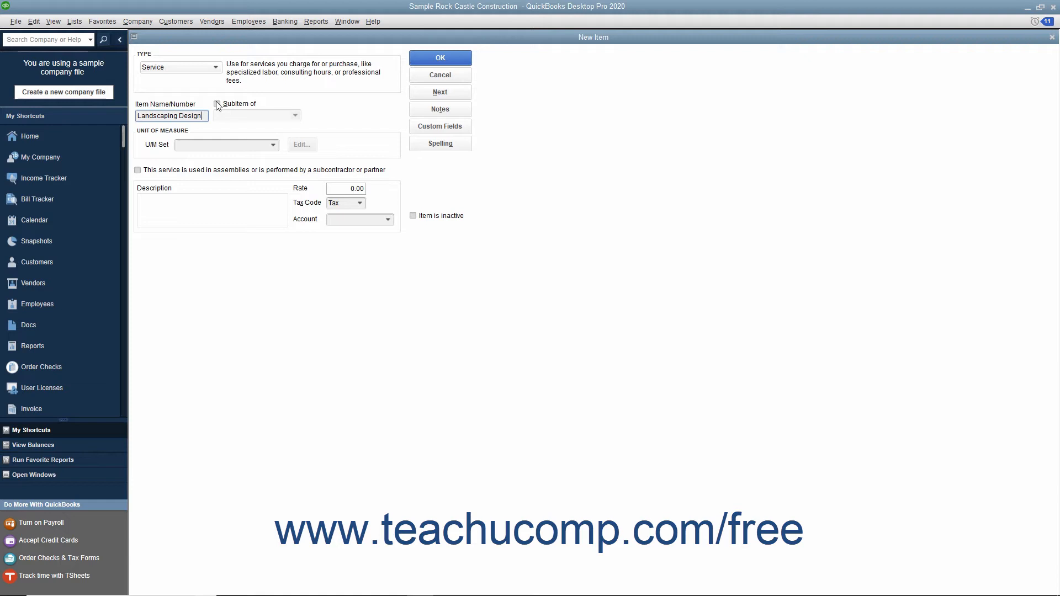
{"action": "mouse_move", "coordinate": [283, 116]}
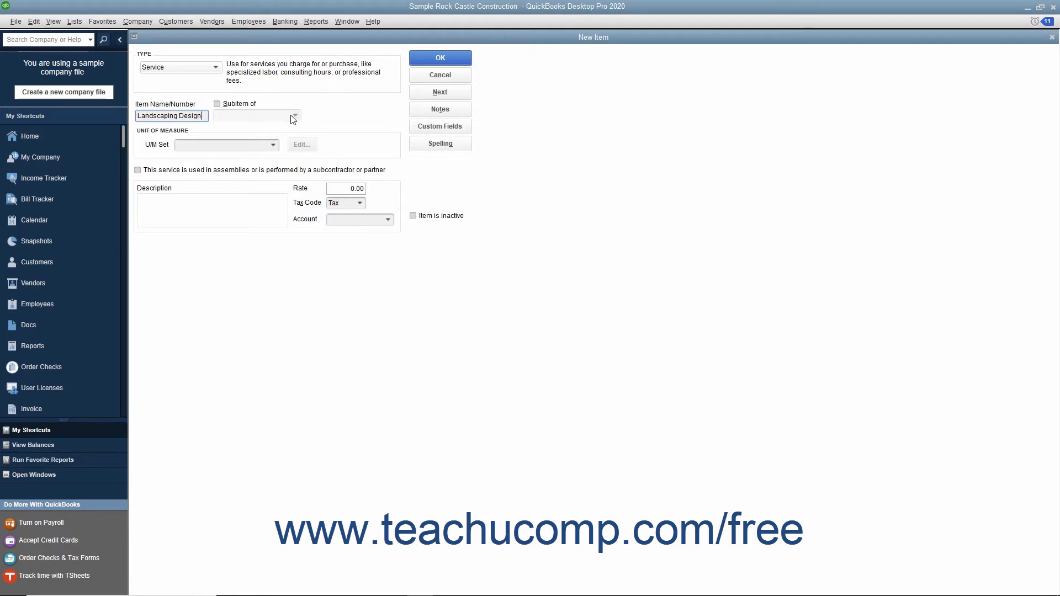
{"action": "mouse_move", "coordinate": [188, 199]}
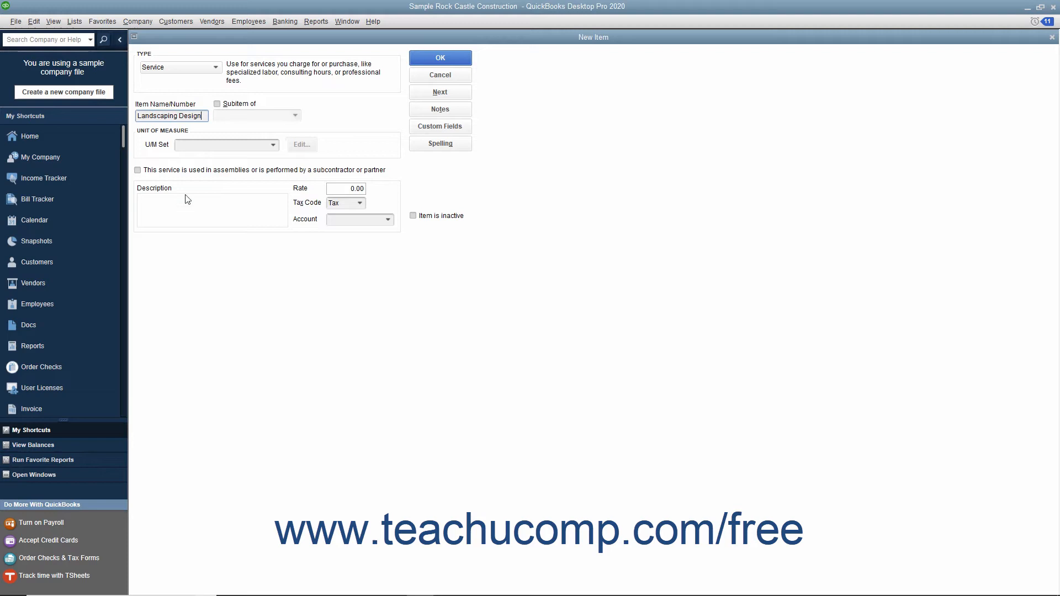
Fill the description, a 55.00 rate and account 40100 Construction Income.
{"action": "type", "text": "Landscaping Design"}
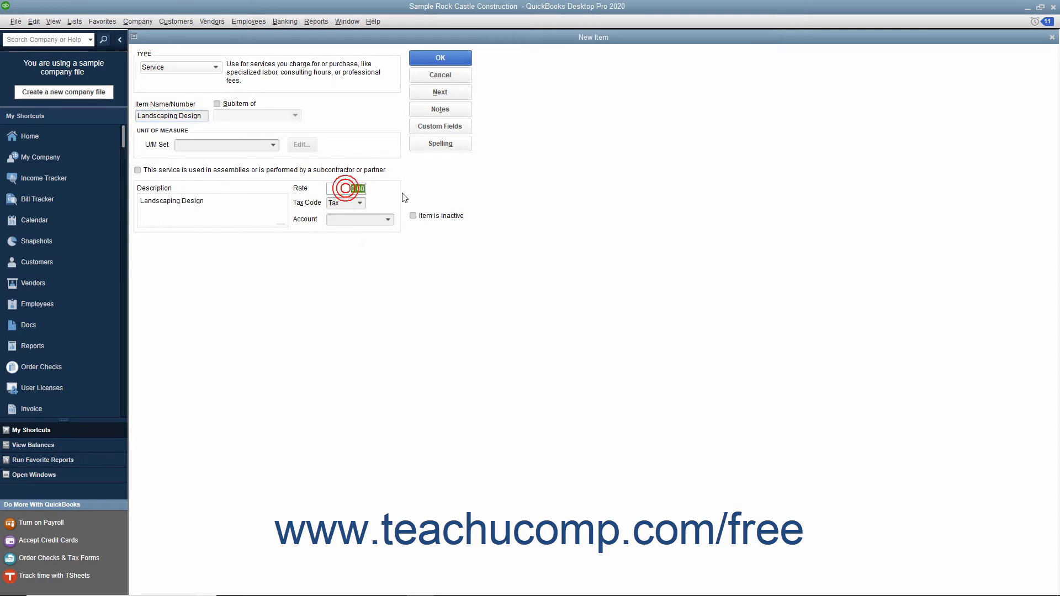
{"action": "type", "text": "55"}
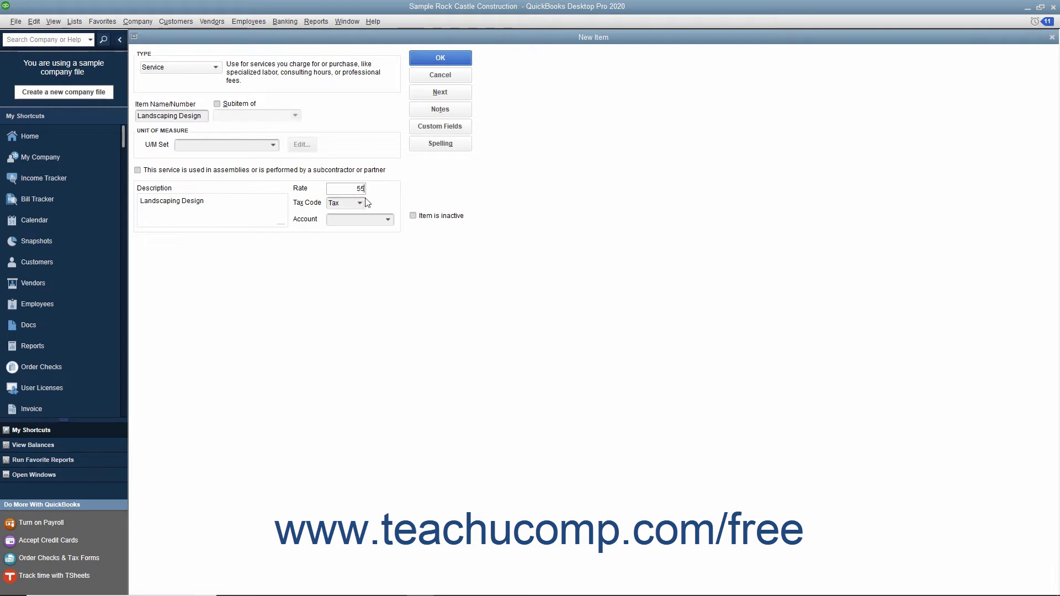
{"action": "left_click", "coordinate": [359, 203]}
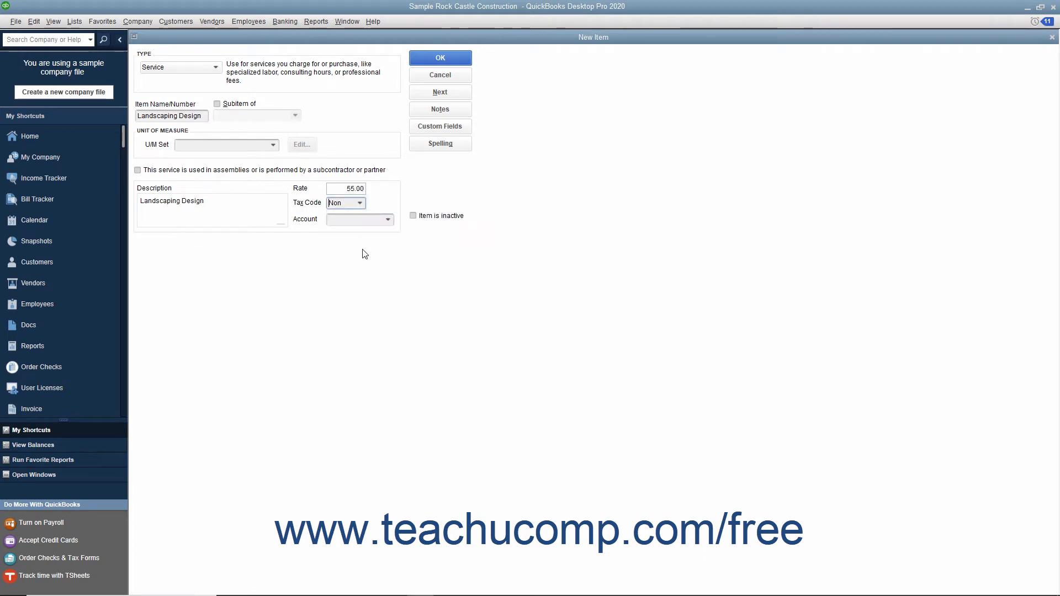
{"action": "mouse_move", "coordinate": [372, 252]}
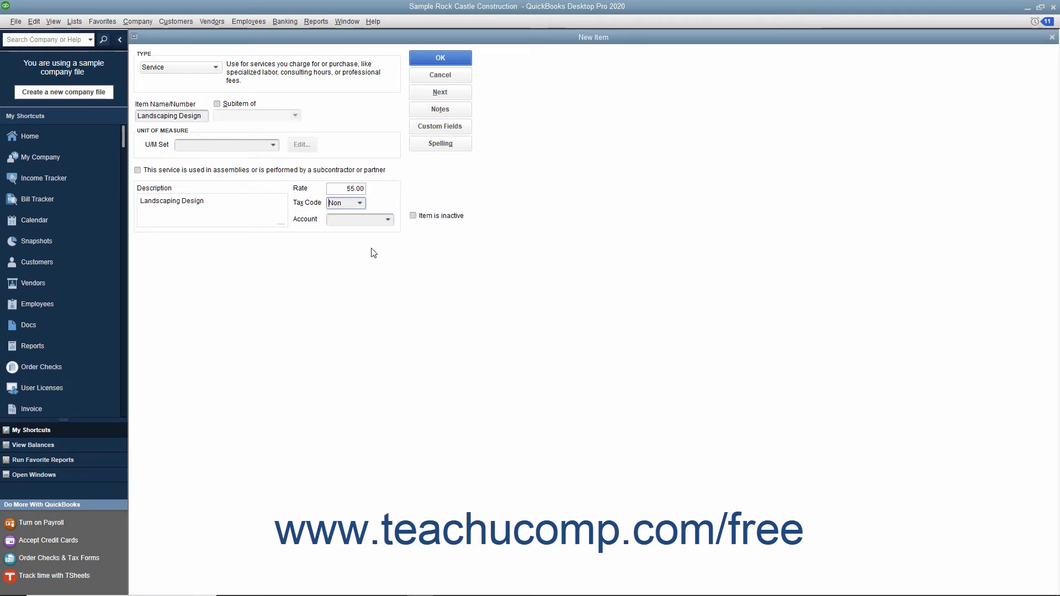
{"action": "left_click", "coordinate": [388, 219]}
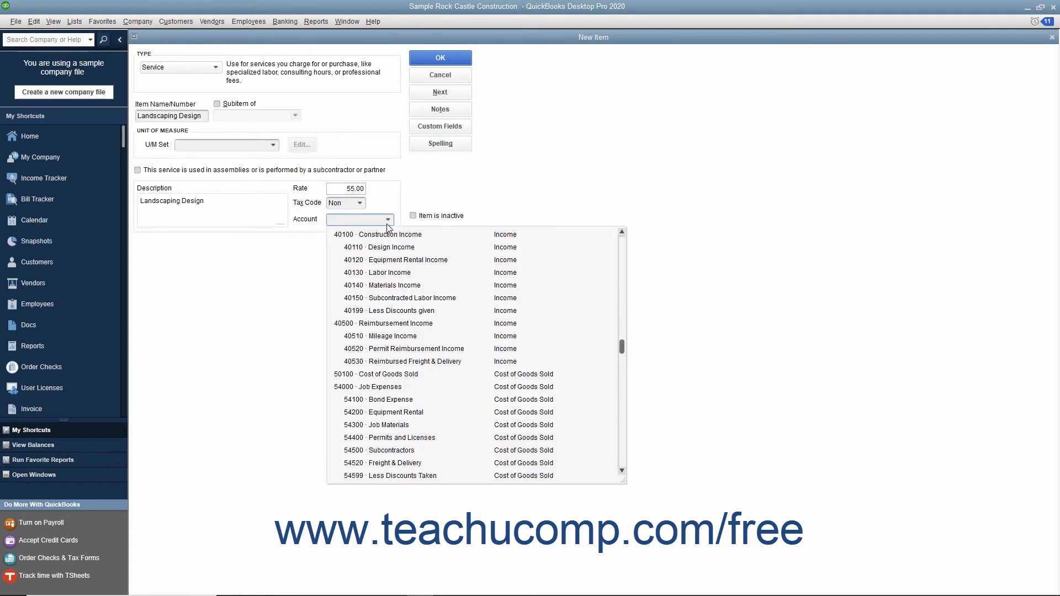
{"action": "left_click", "coordinate": [387, 234]}
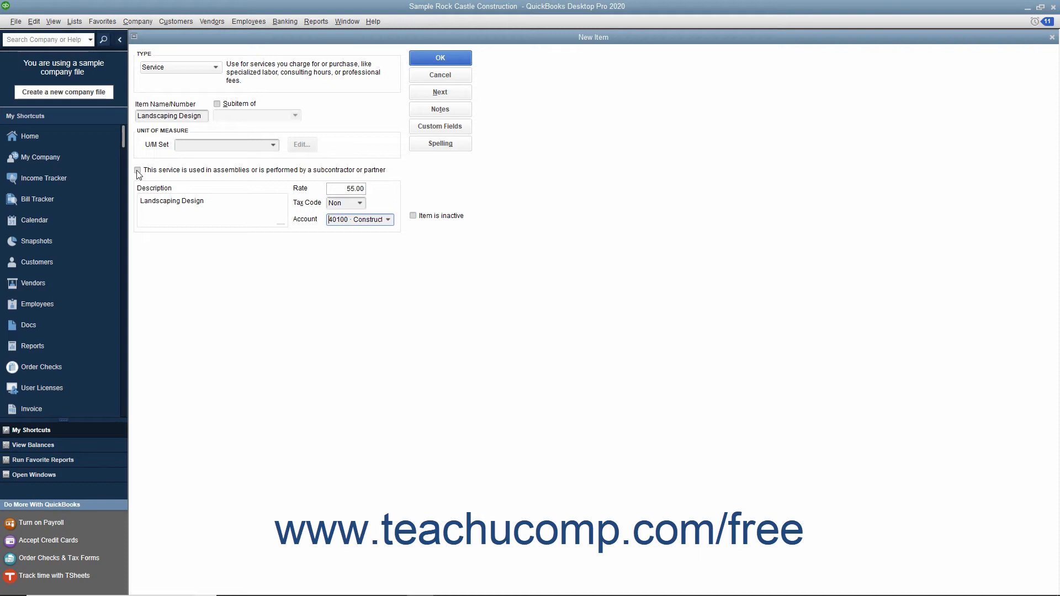
Mark the service as used in assemblies or performed by a subcontractor or partner.
{"action": "left_click", "coordinate": [138, 173]}
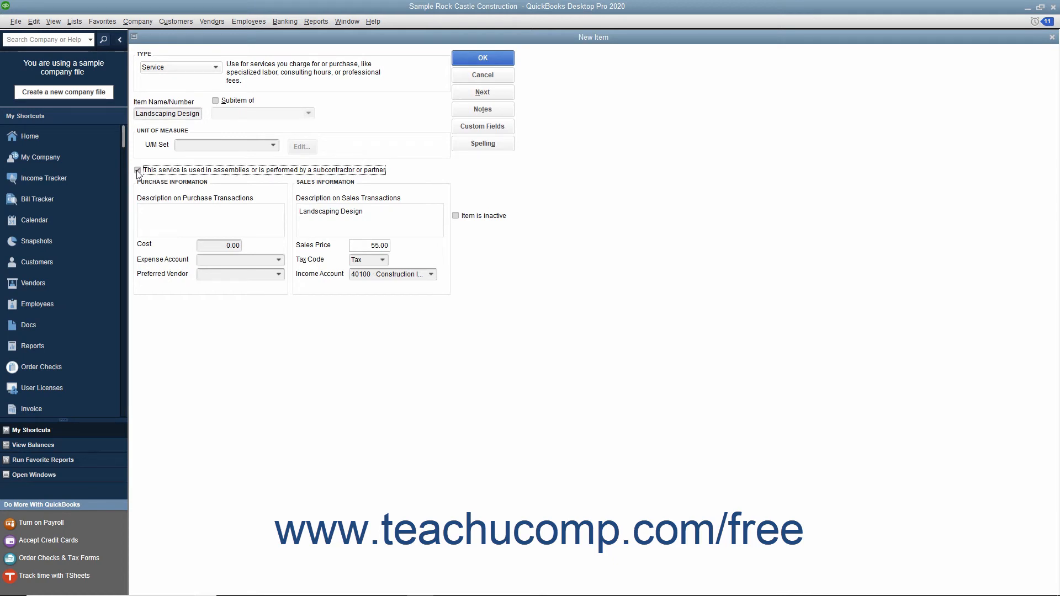
{"action": "left_click", "coordinate": [137, 170]}
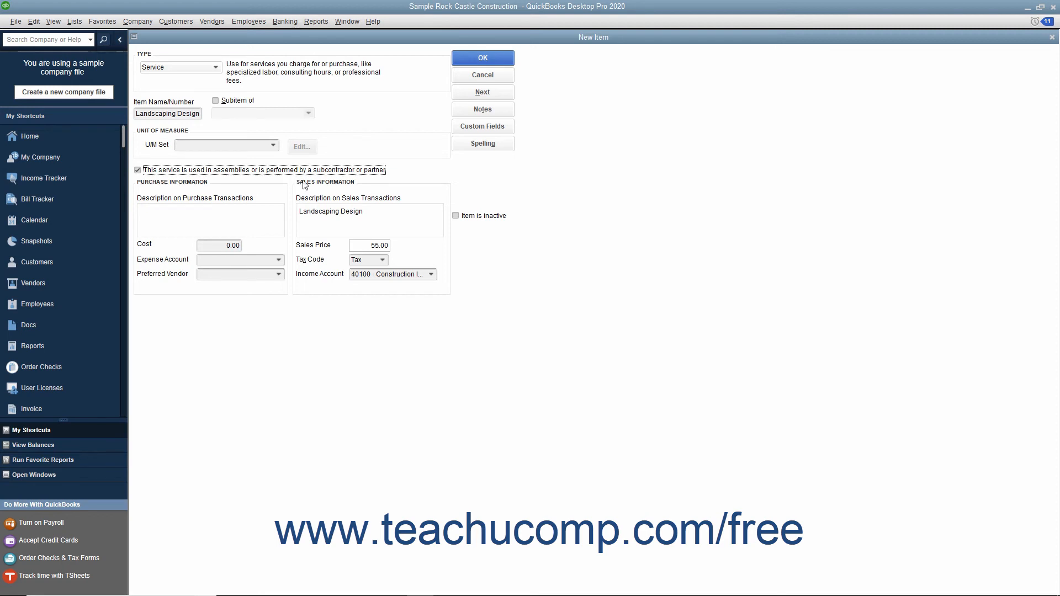
{"action": "mouse_move", "coordinate": [312, 188]}
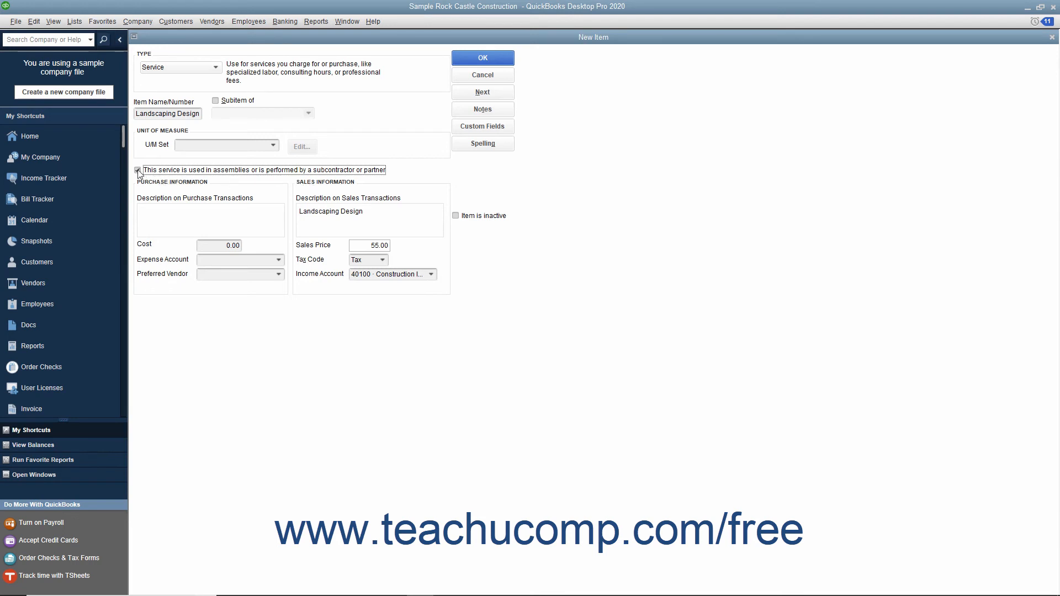
Clear the subcontractor option and save Landscaping Design to the Item List.
{"action": "left_click", "coordinate": [138, 170]}
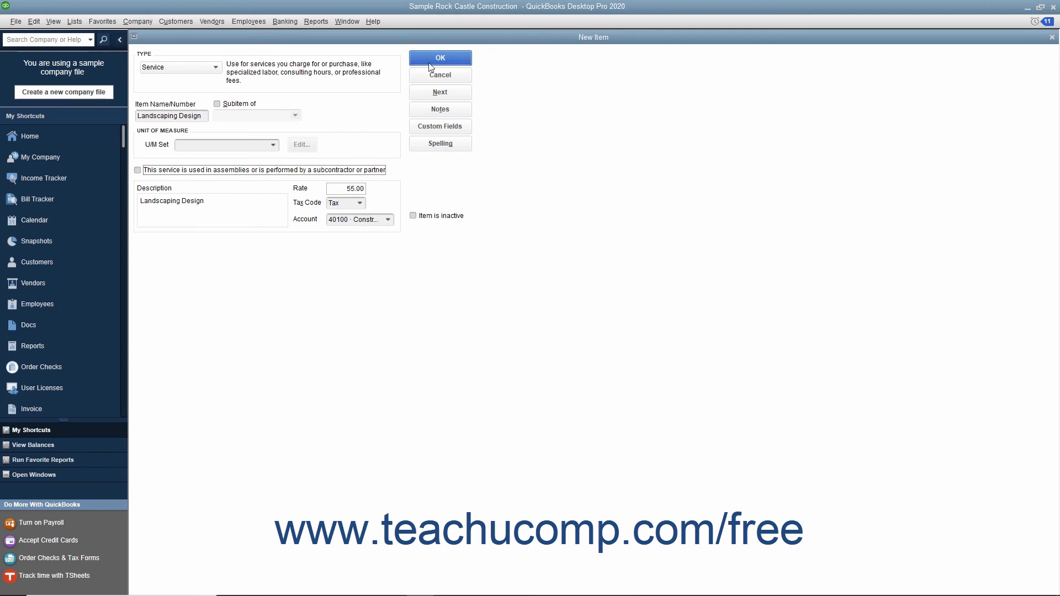
{"action": "left_click", "coordinate": [439, 57]}
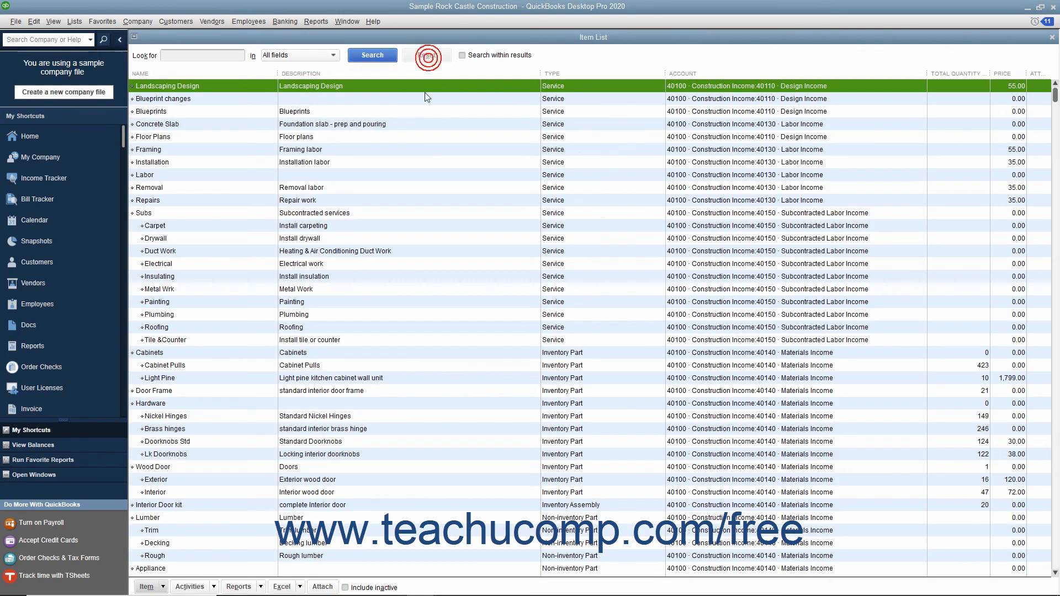